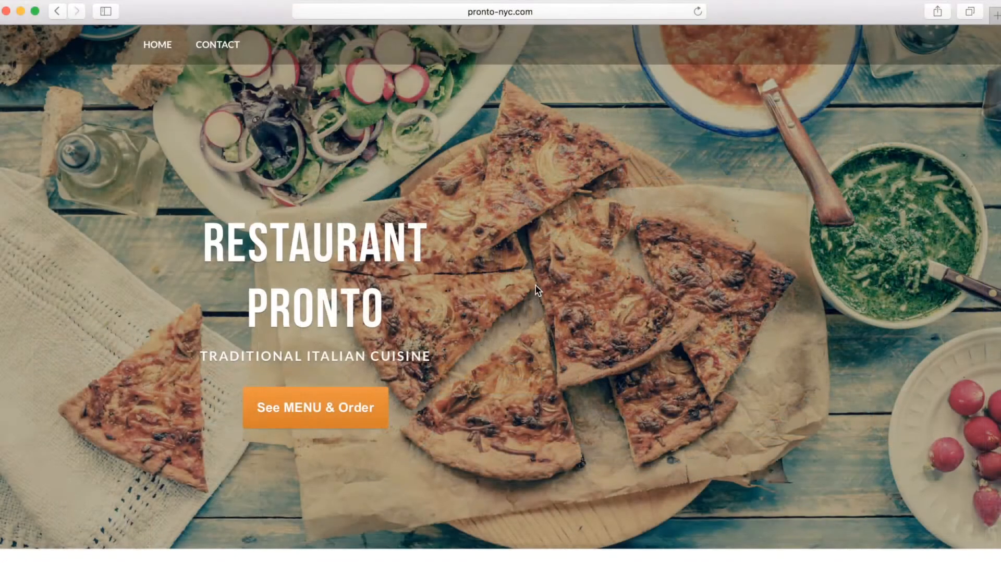
# Launch Restaurant Pronto's ordering menu from the 'See MENU & Order' button.
pyautogui.click(316, 408)
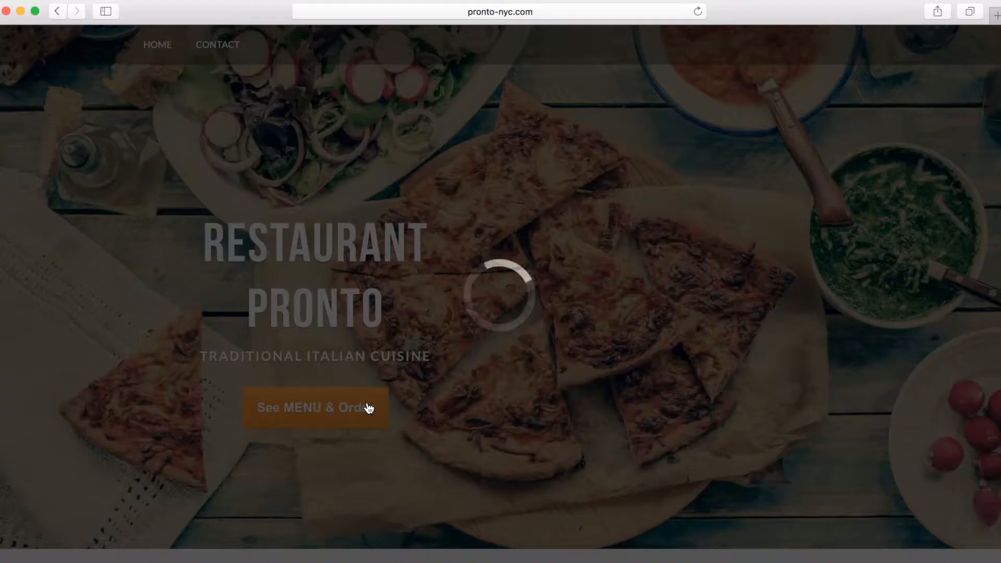
# Add a small Pizza Capricciosa with mozzarella, olives and crispy crust to the cart.
pyautogui.click(315, 409)
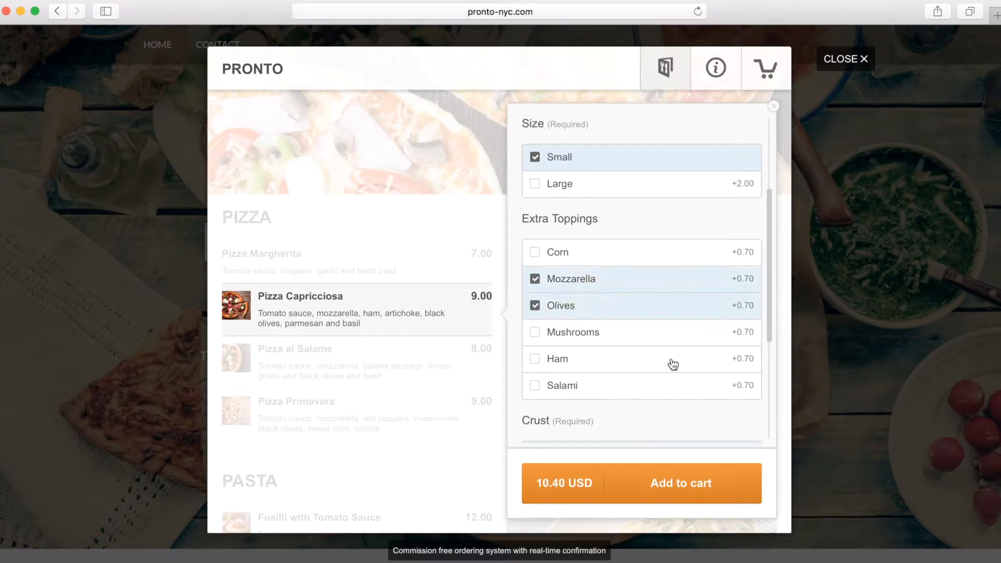
pyautogui.scroll(-3)
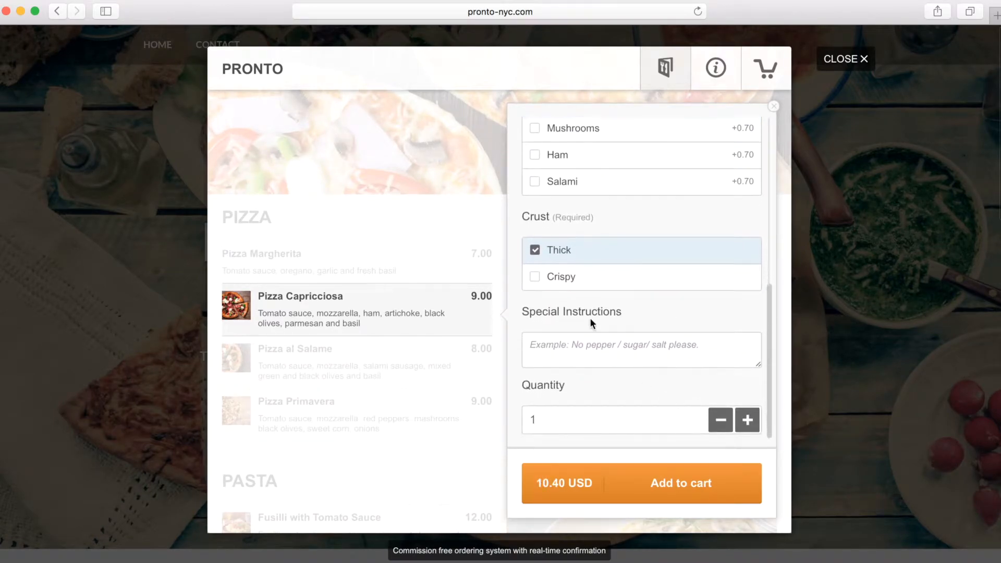
pyautogui.click(561, 278)
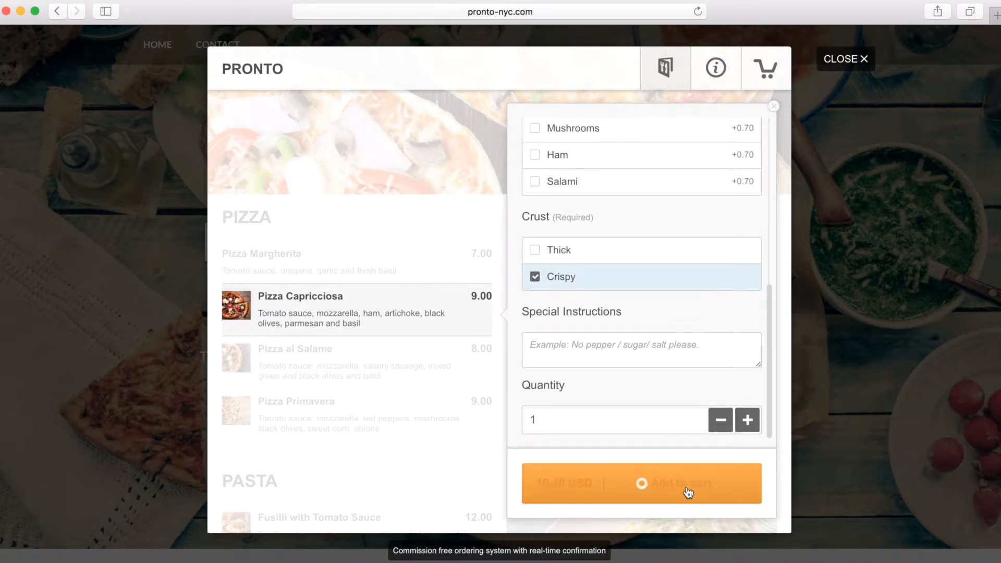
pyautogui.click(674, 484)
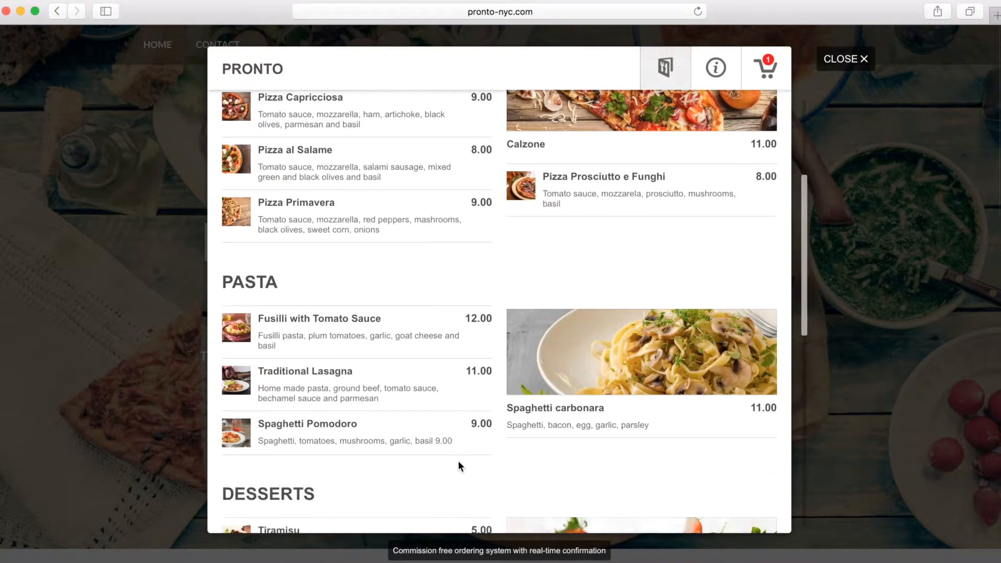
# Add a Coca Cola from Cold Drinks and review the cart's checkout summary.
pyautogui.scroll(-3)
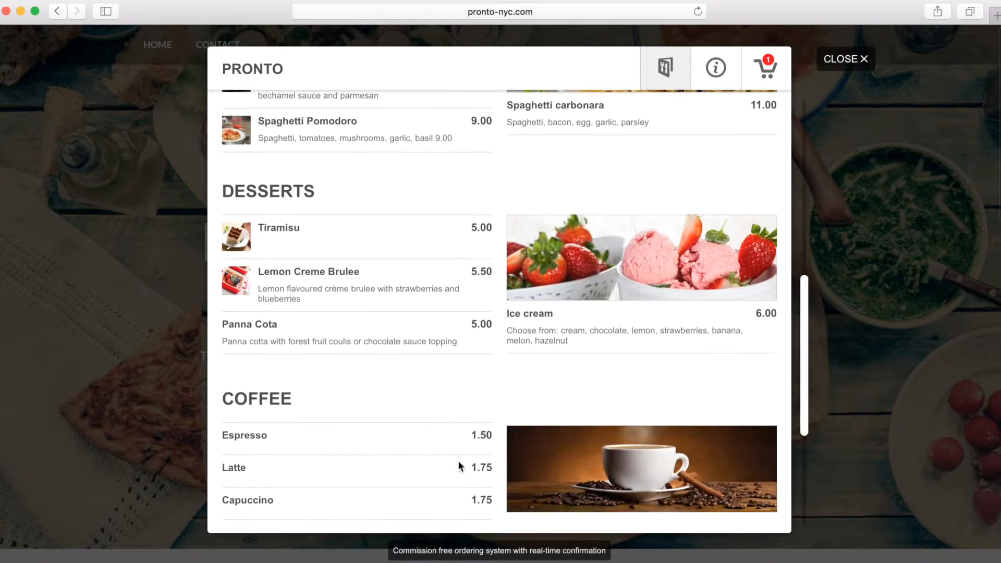
pyautogui.scroll(-3)
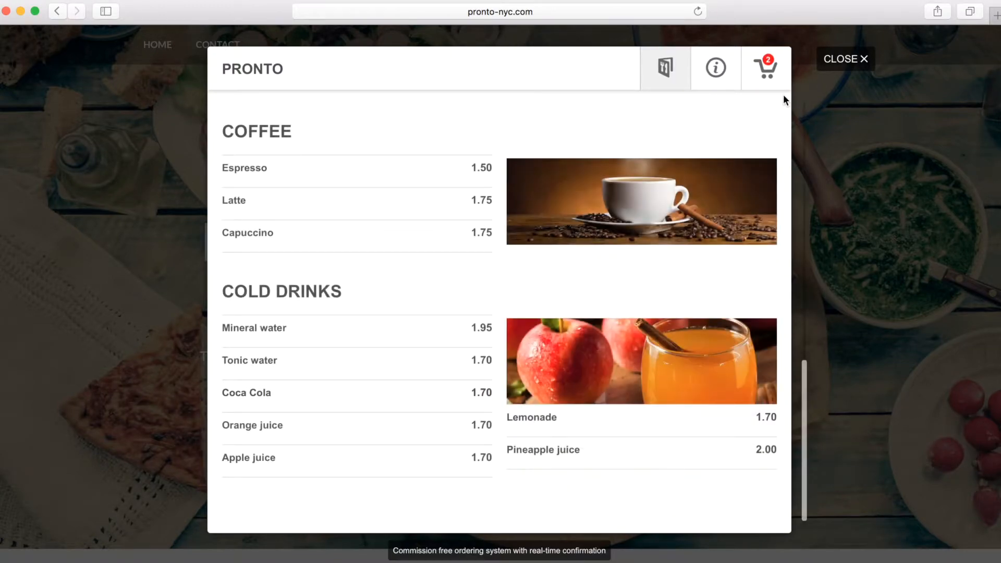
pyautogui.click(768, 69)
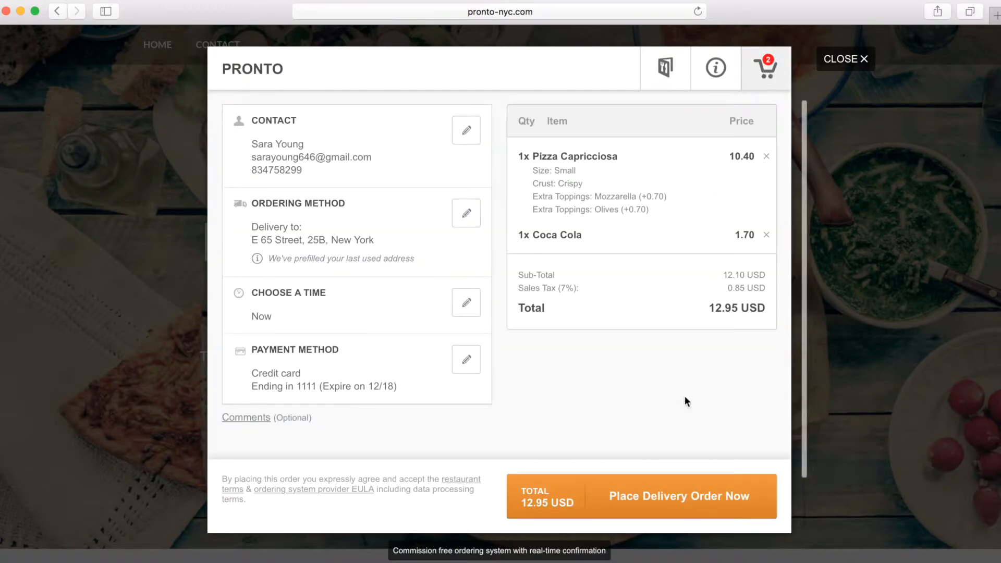
# Place the 12.95 USD delivery order for the pizza and Coca Cola.
pyautogui.click(679, 497)
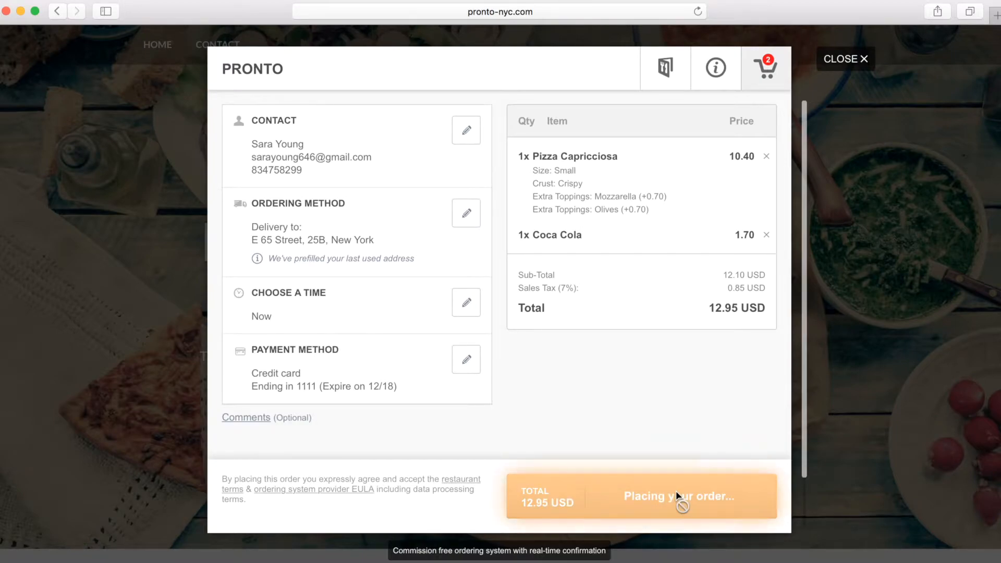
pyautogui.click(678, 497)
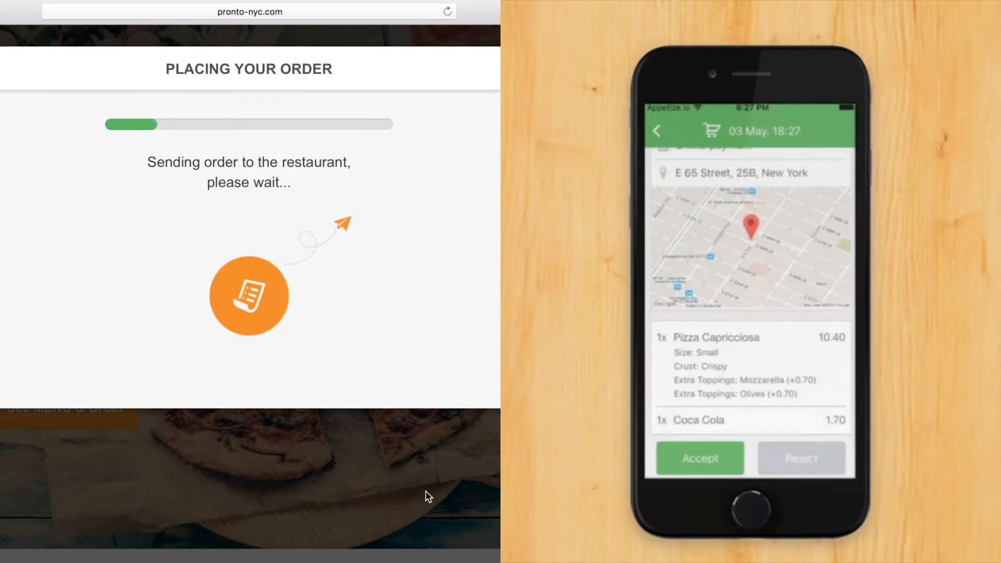
# Accept the incoming pizza and Coca Cola order with a 30-minute delivery time.
pyautogui.scroll(-3)
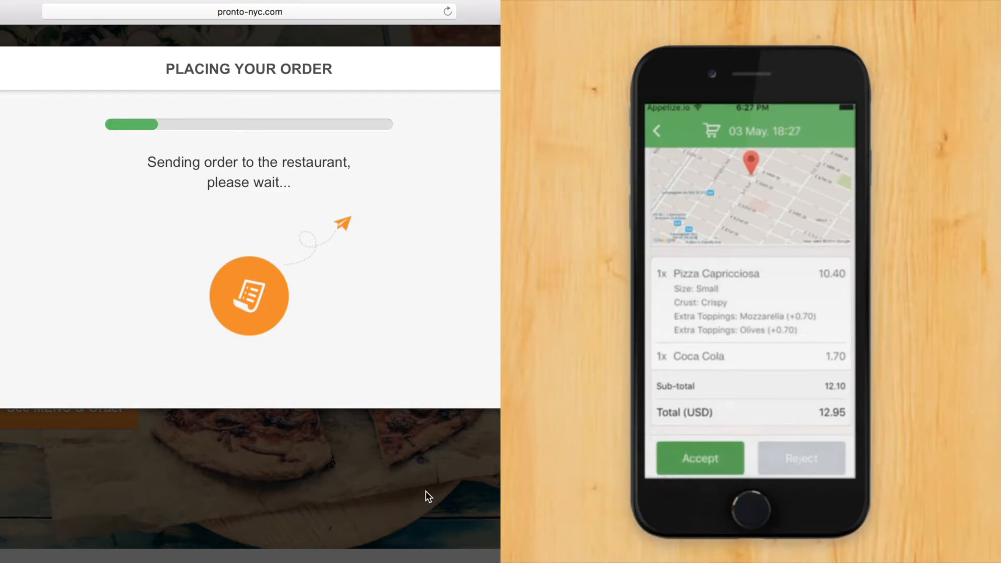
pyautogui.click(700, 458)
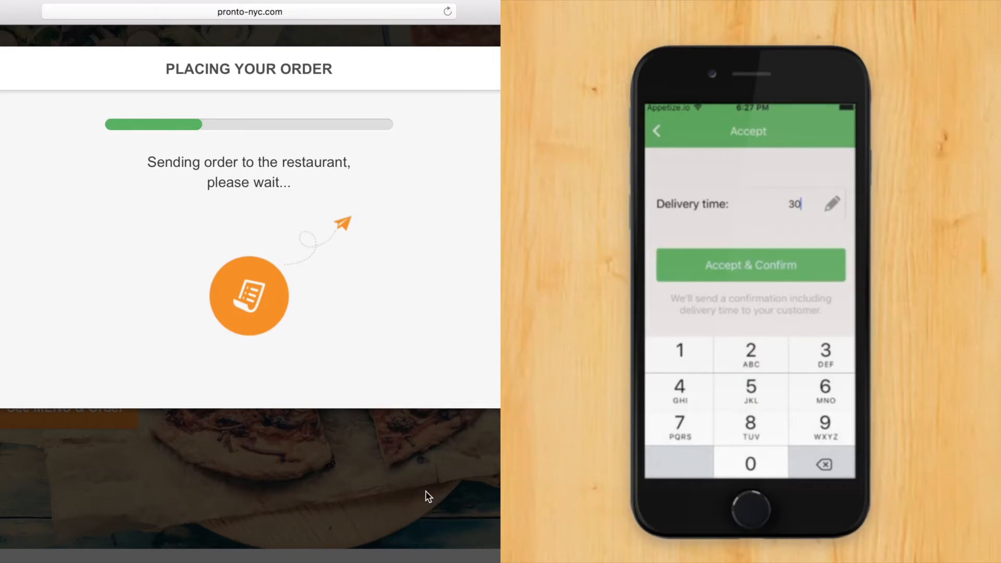
pyautogui.click(751, 265)
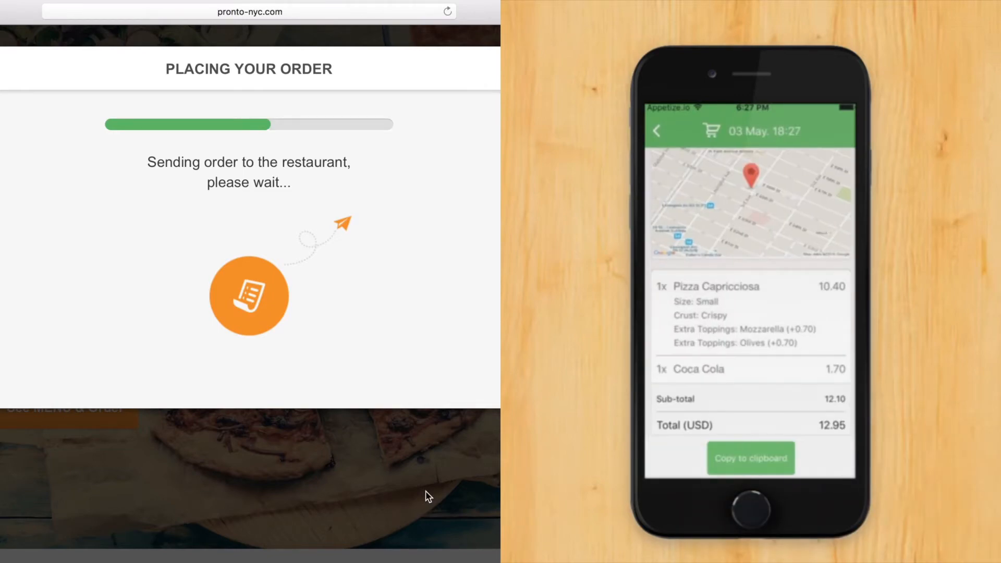